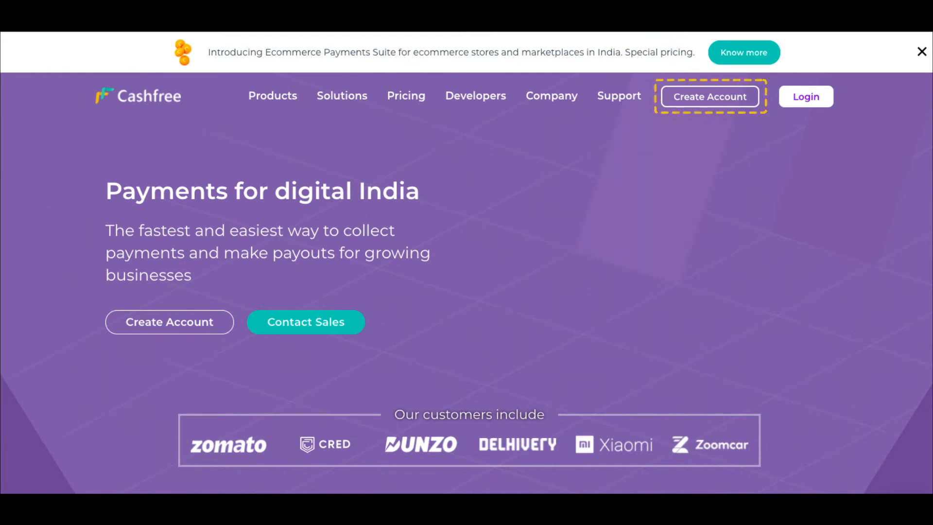
mouse_move(805, 97)
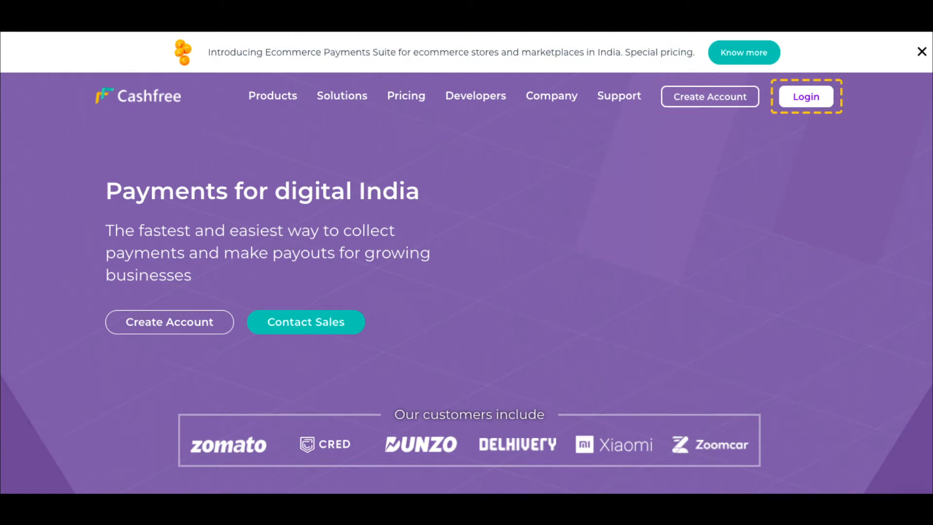
Show the End Points table and highlight the production environment base URL
click(804, 96)
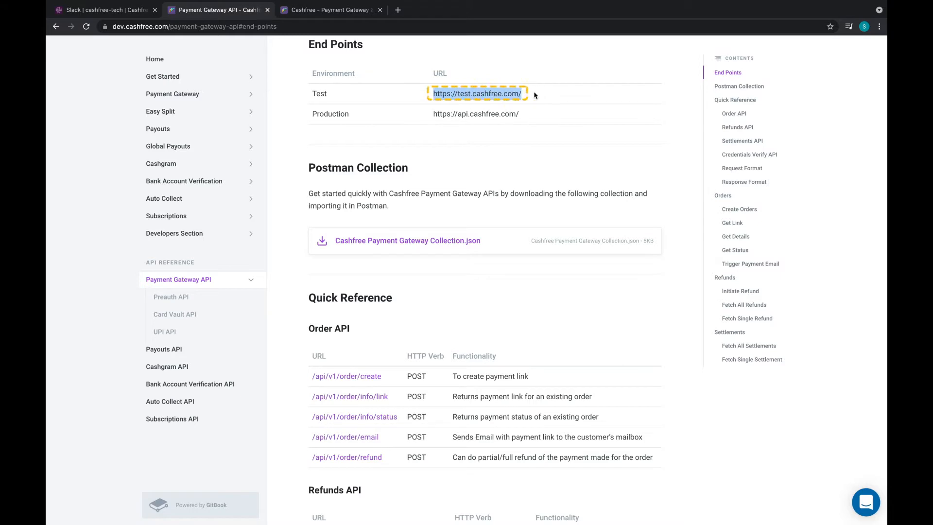
click(475, 114)
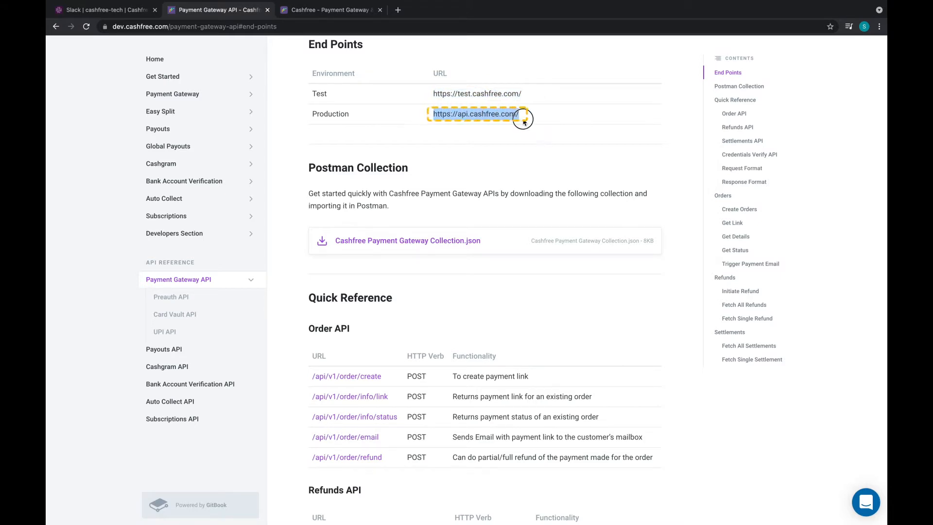
mouse_move(526, 121)
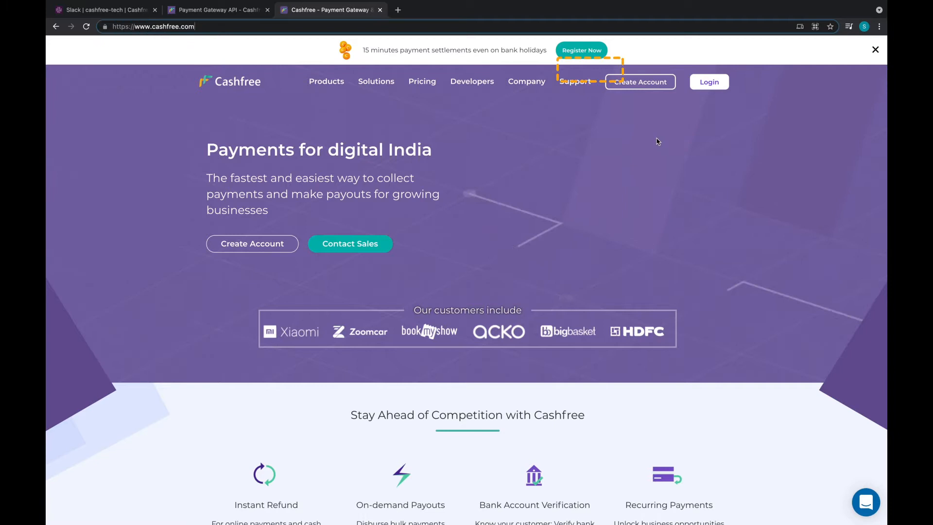
Log in to the Cashfree merchant dashboard after ticking the robot check
click(708, 81)
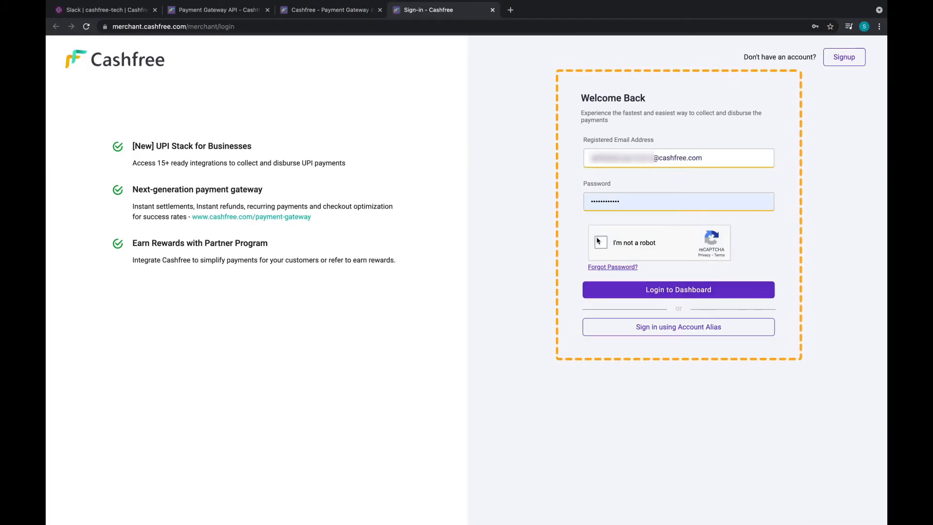
click(601, 242)
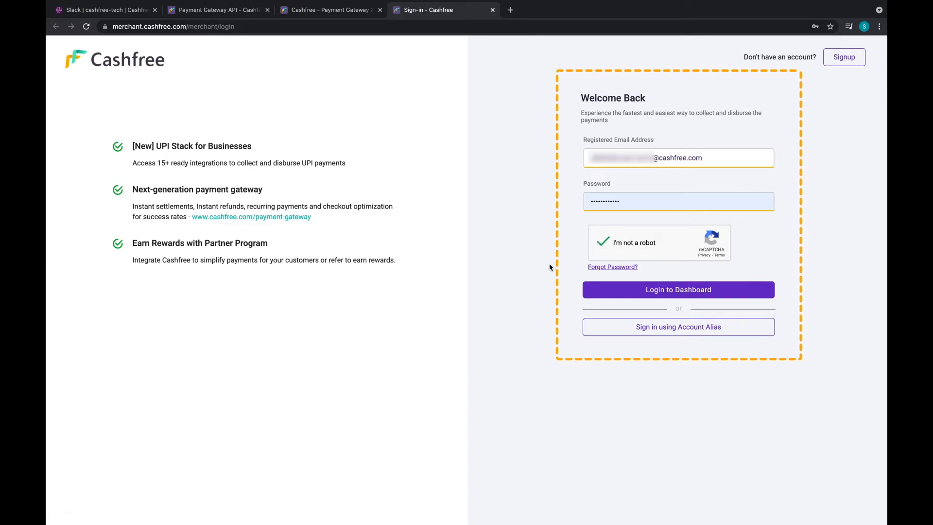
click(677, 290)
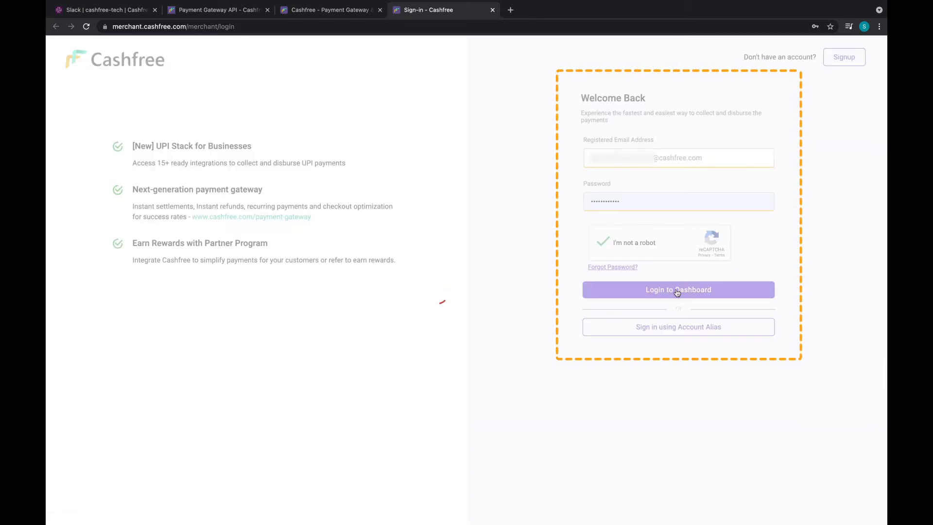
click(677, 290)
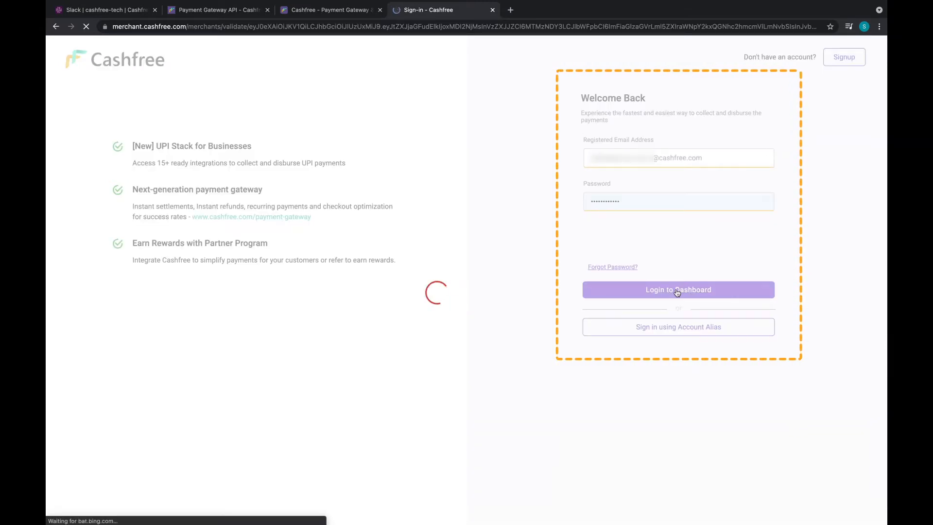
click(677, 289)
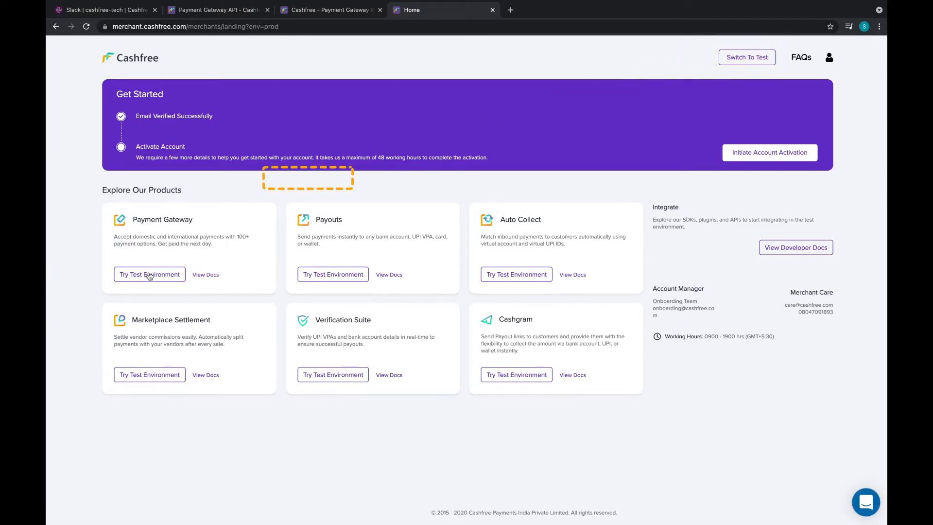
mouse_move(149, 274)
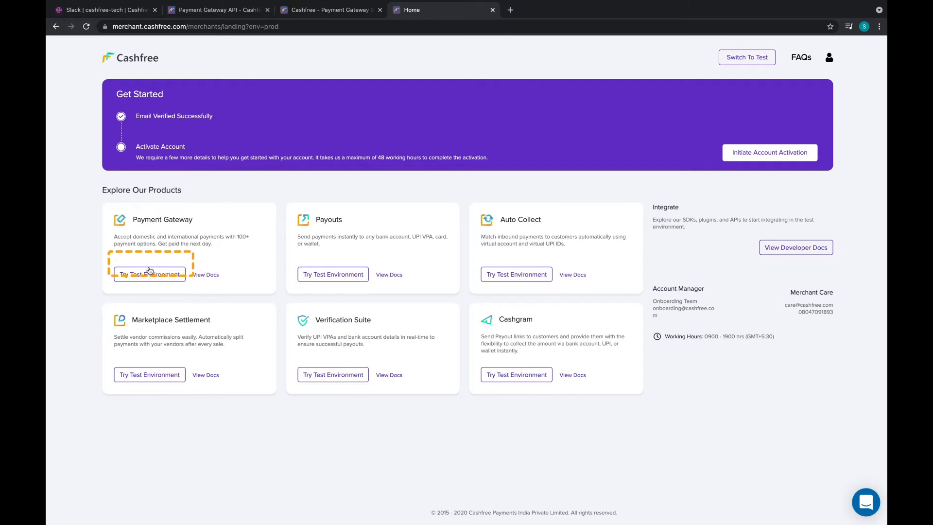
Generate the sandbox Test App ID and Secret Key from the Payment Gateway credentials page
click(150, 274)
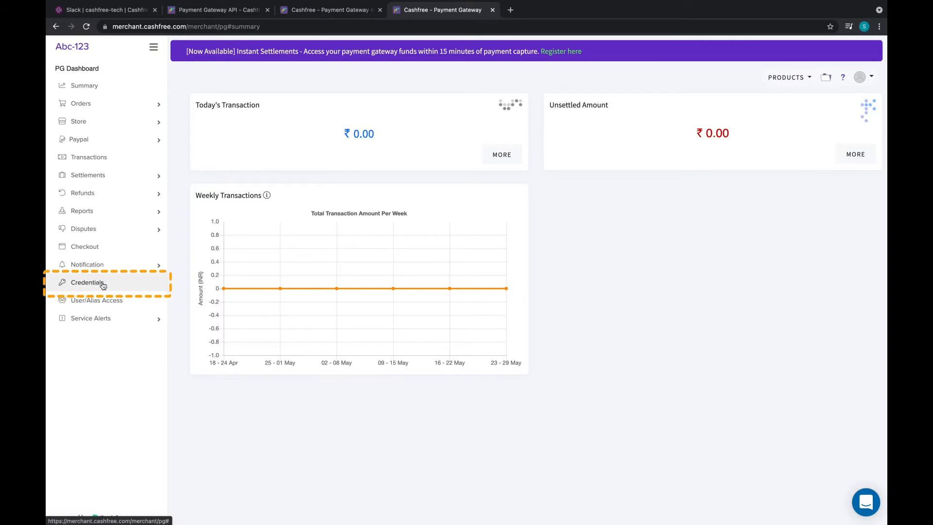
click(86, 281)
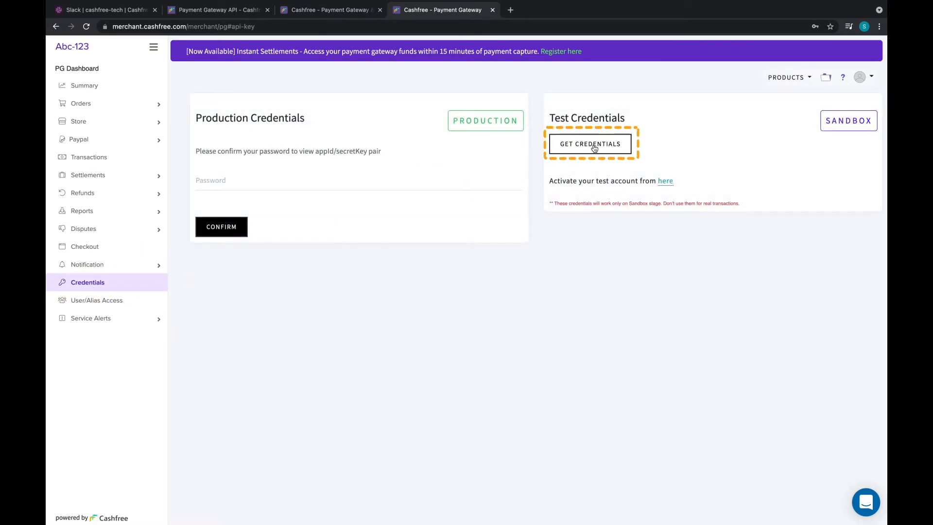
click(590, 143)
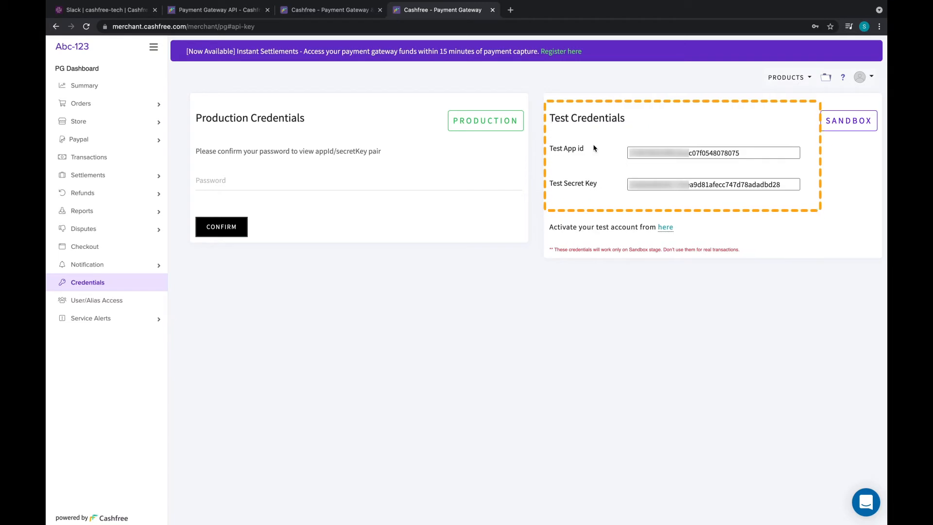
mouse_move(551, 152)
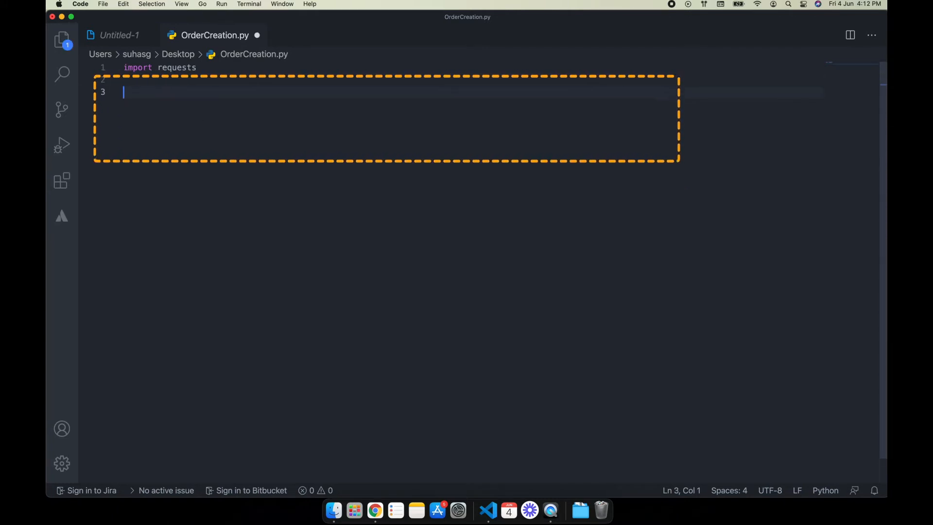
Set url to the docs' order/create sample and remove the {{Base URL}} placeholder
text(url = ")
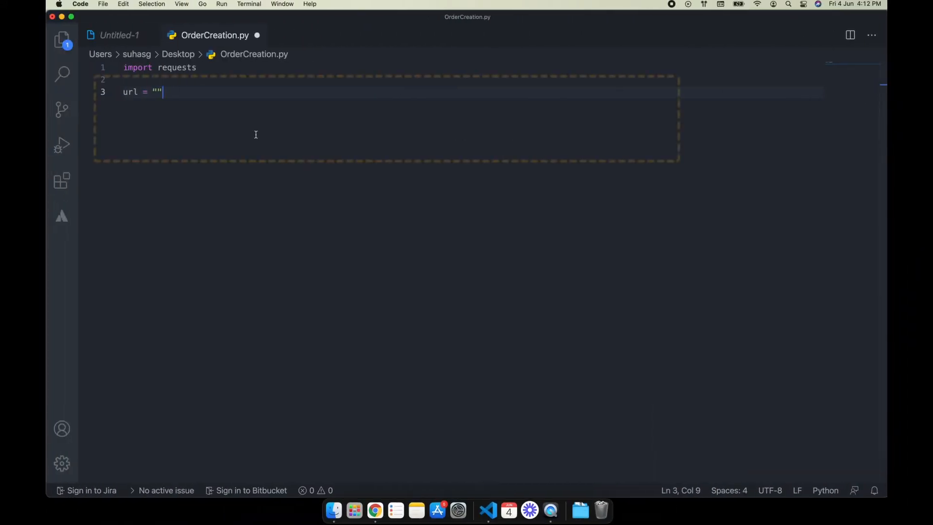
text({{Base URL}}/api/v1/order/create)
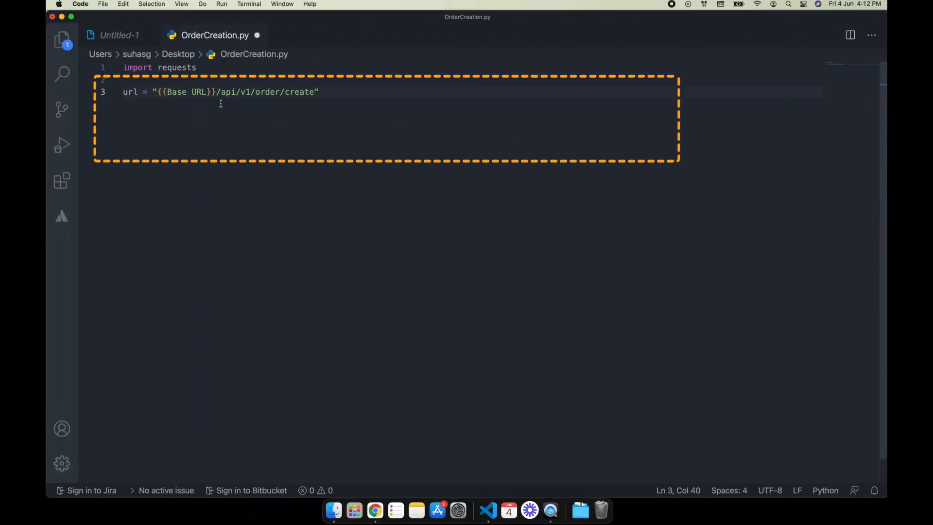
click(157, 91)
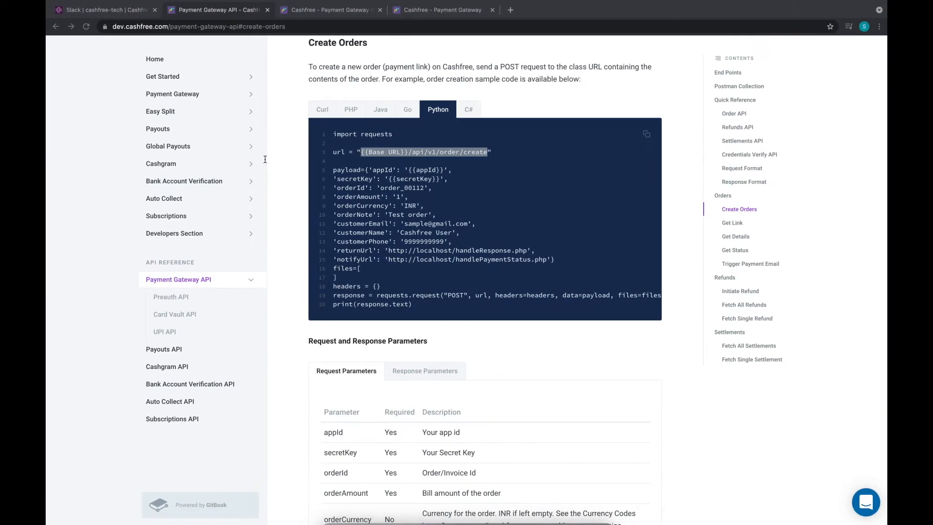
click(727, 72)
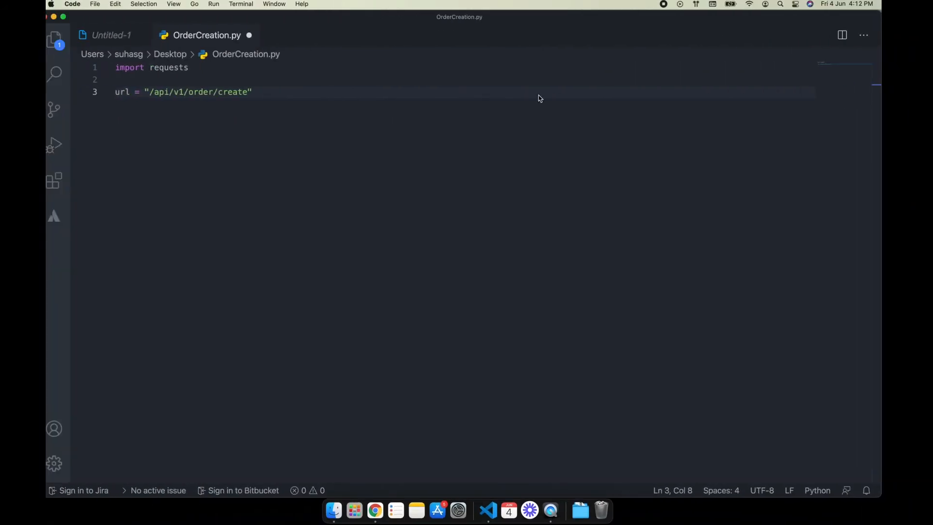
text(https://test.cashfree.com)
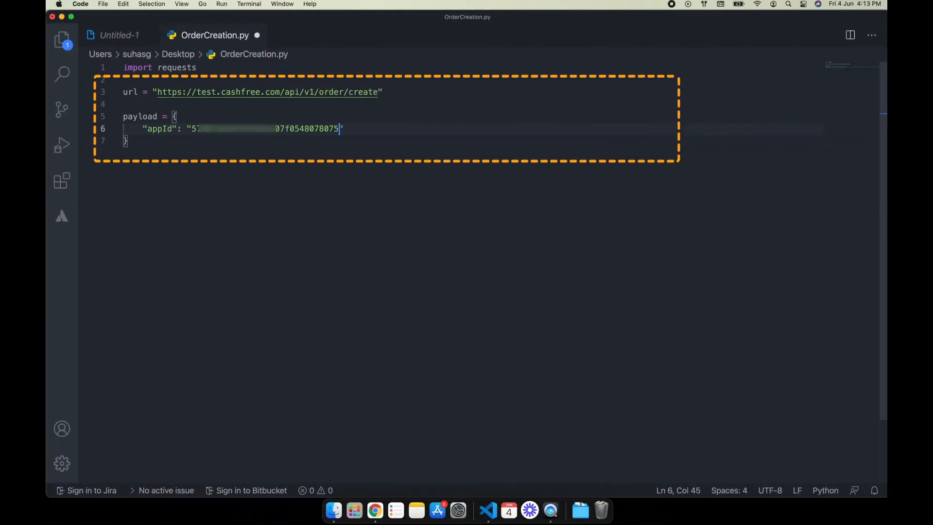
text(,)
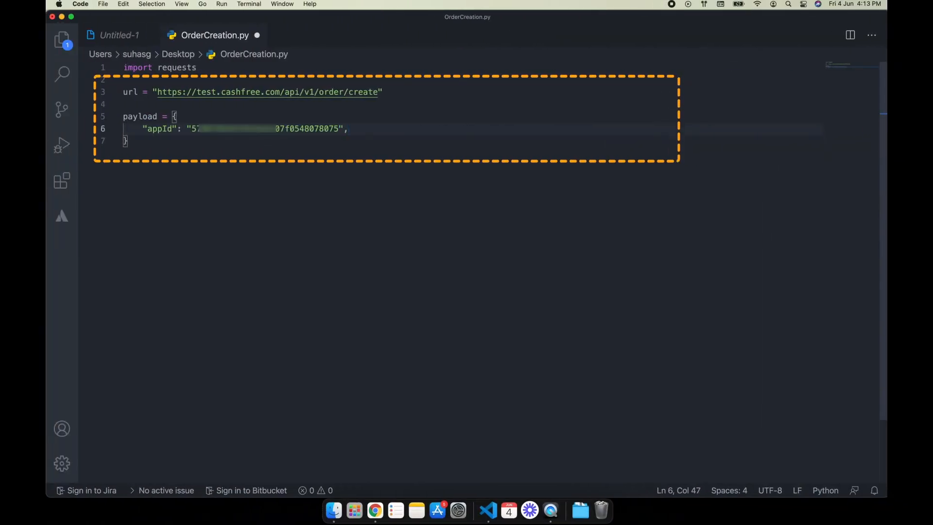
text("secre)
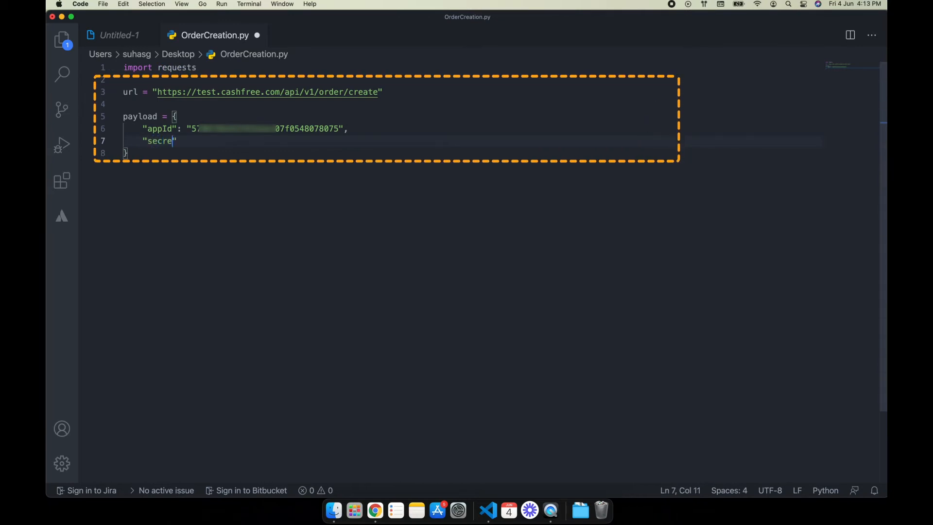
text(tKey")
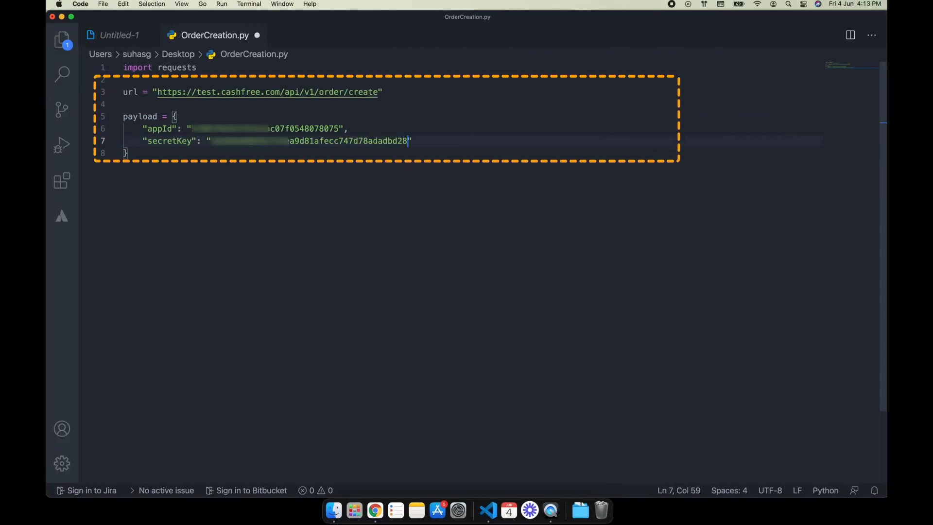
Add orderId, orderAmount 1, orderCurrency INR and an optional orderNote to the payload
key(enter)
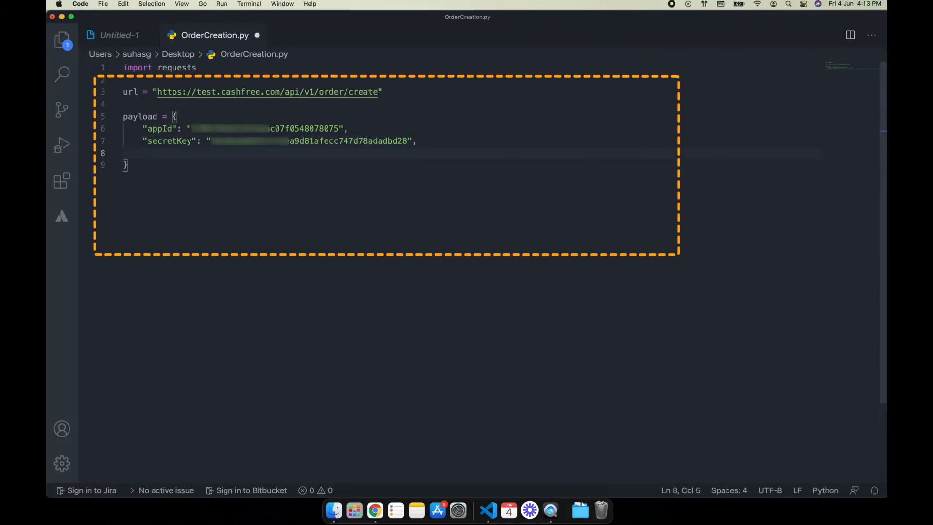
text("orderId": "order_id_new_0909090",)
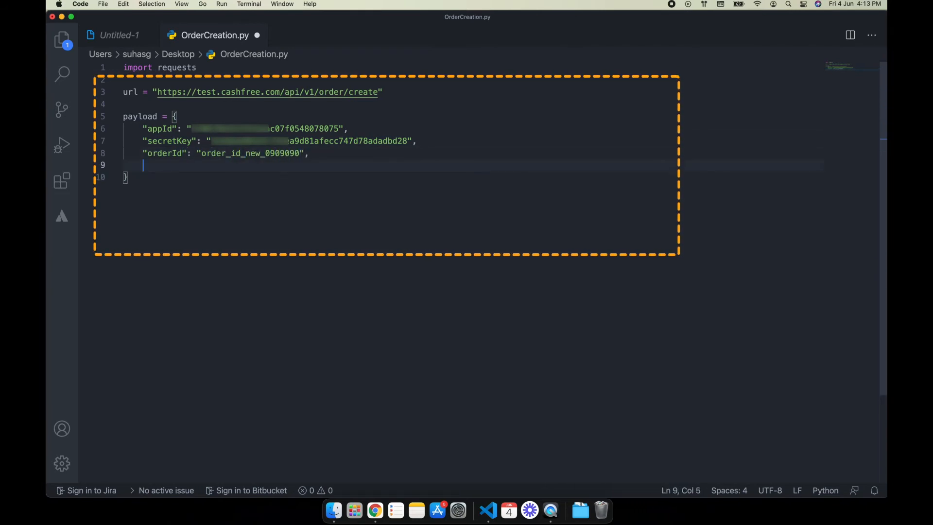
text("orderAmount": "1",)
text("orderCurrency)
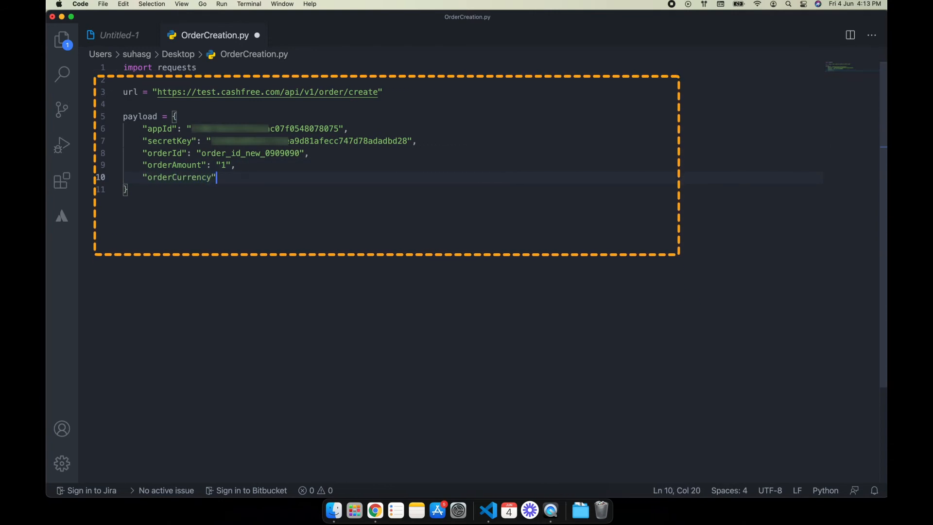
text(: "INR",)
text("orderNote": "this is a)
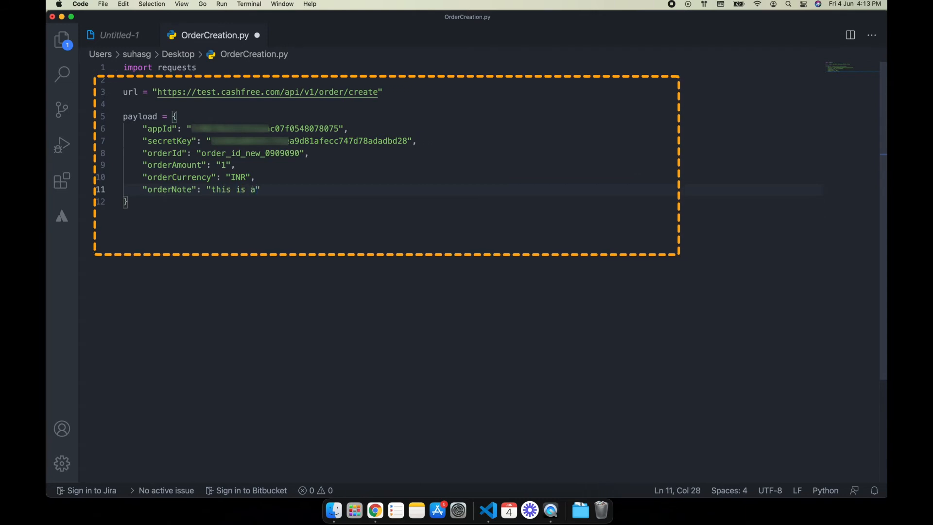
text(m optional field",)
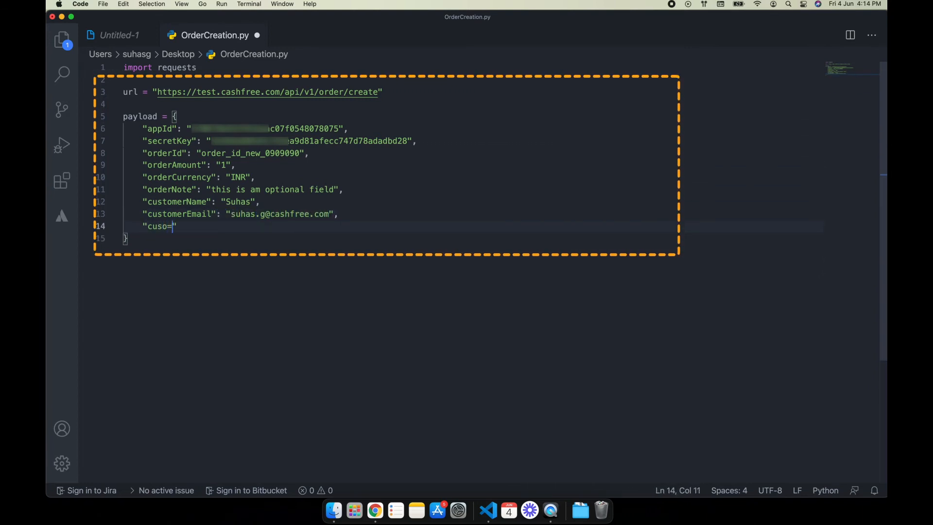
text(customerPhone": "89")
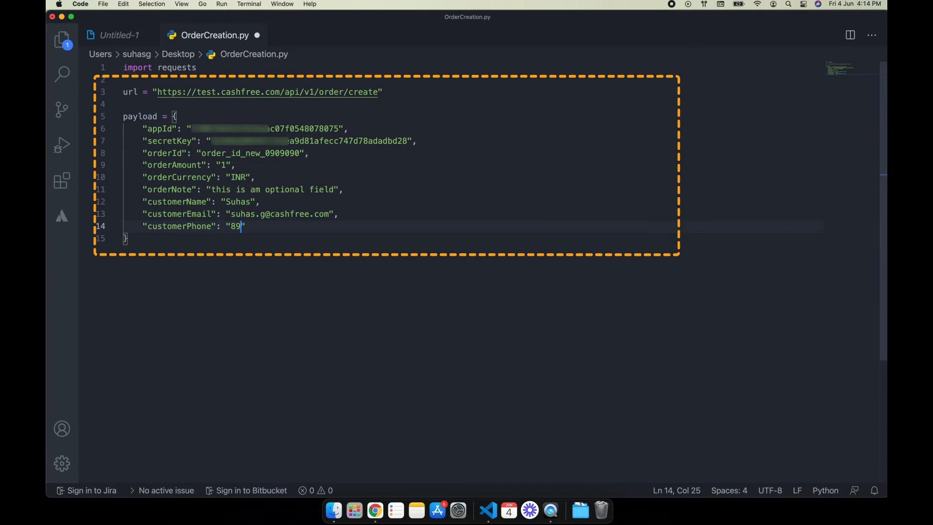
text(08908901",)
text("returnUrl": ")
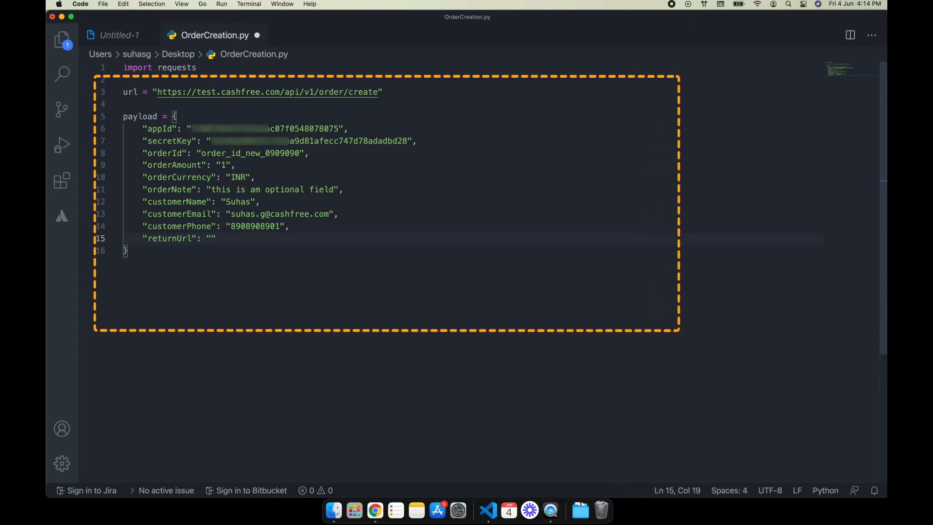
text(htt)
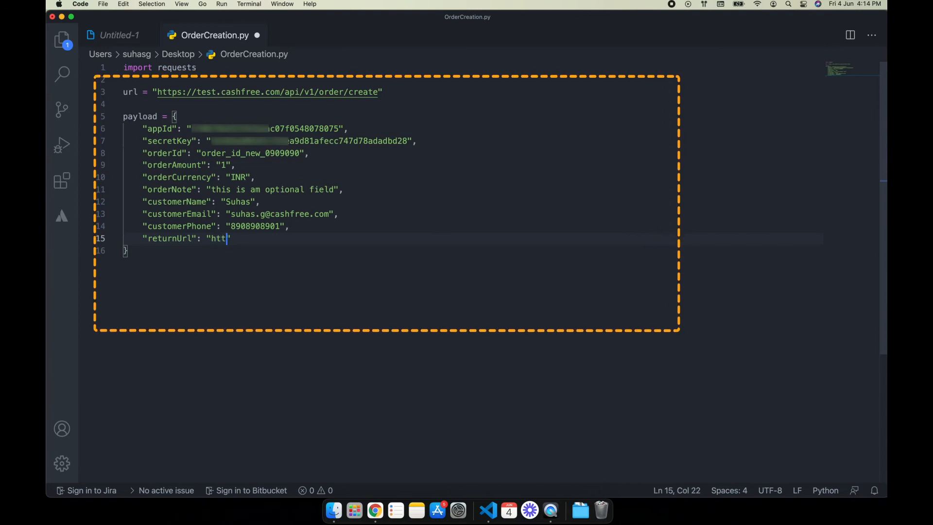
text(ps://cashf)
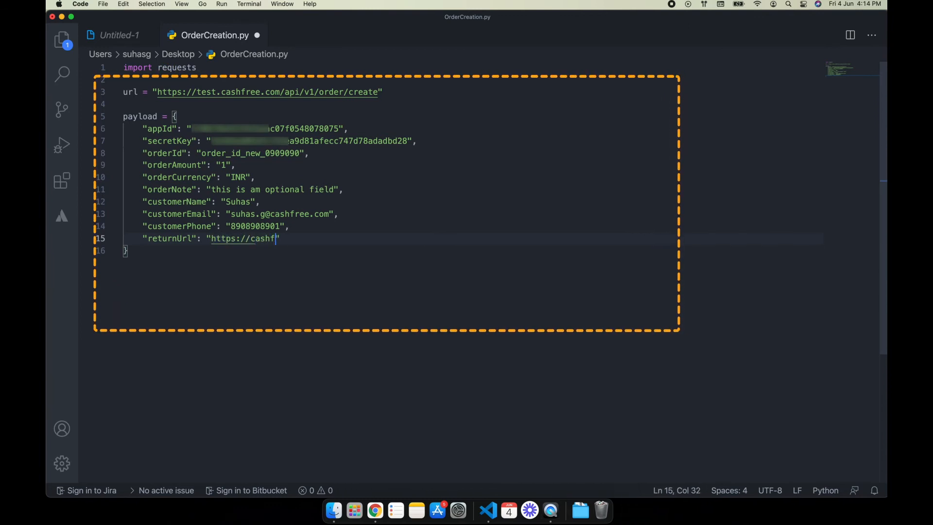
text(ree.com)
text("n)
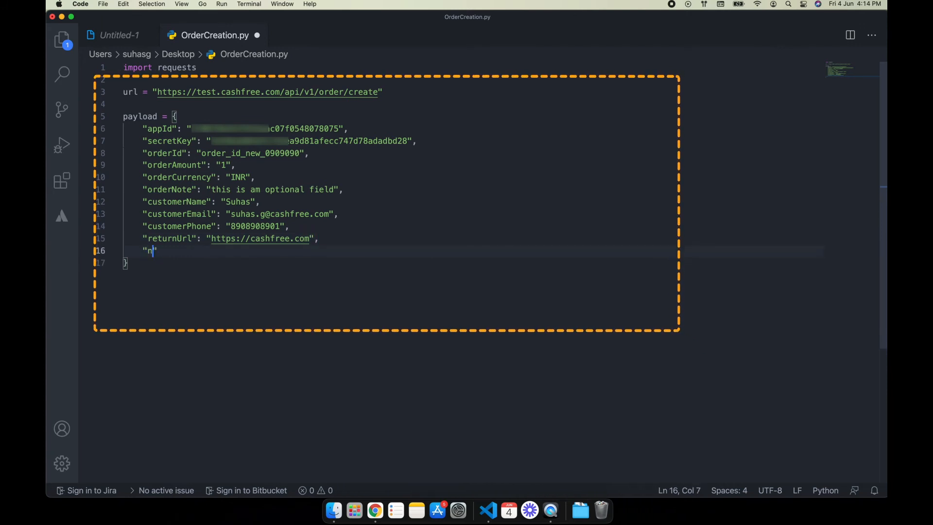
text(otifyUrl")
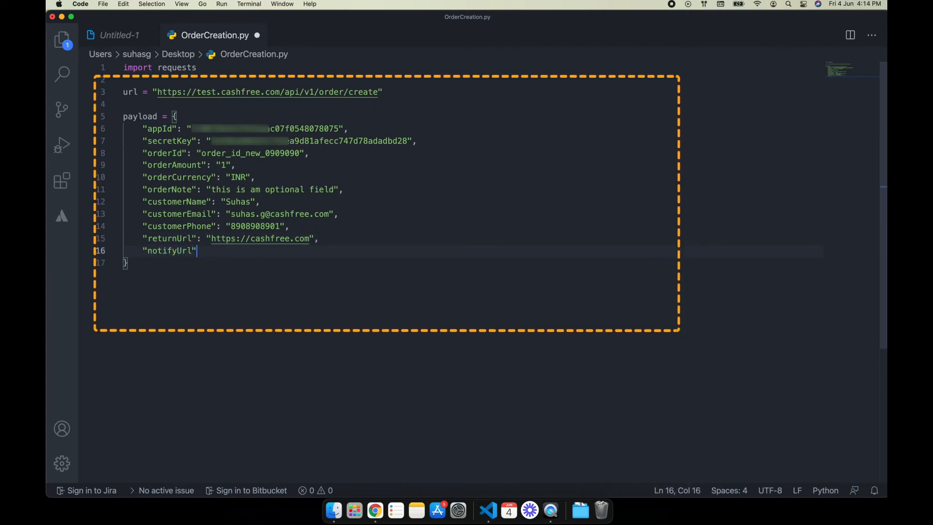
text(: "")
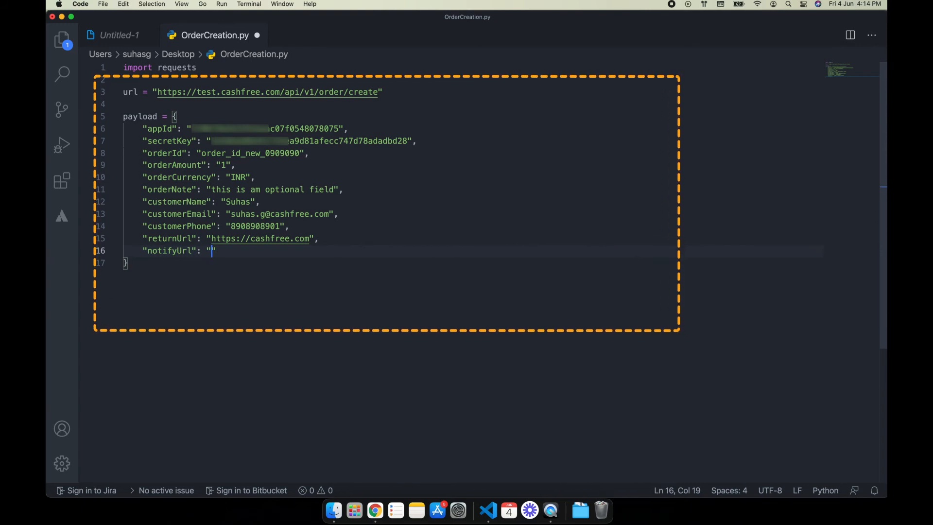
text(")
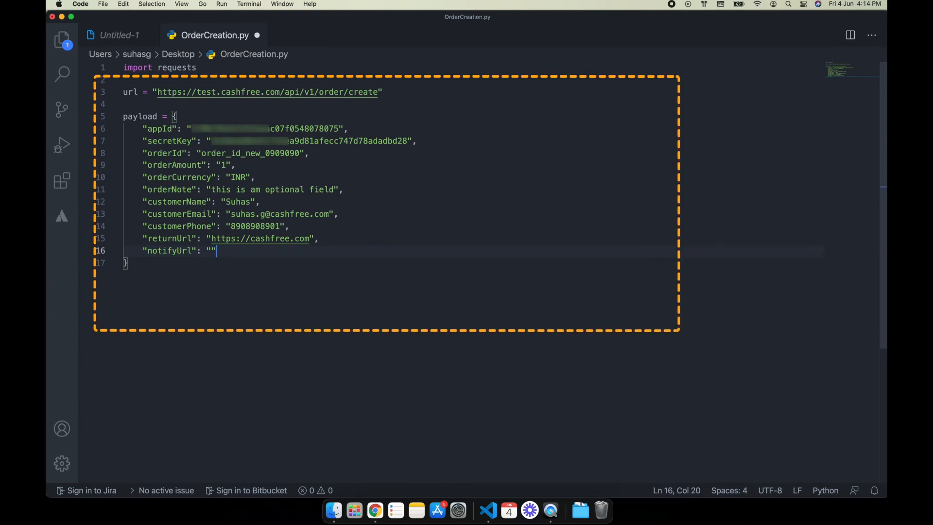
text(repo)
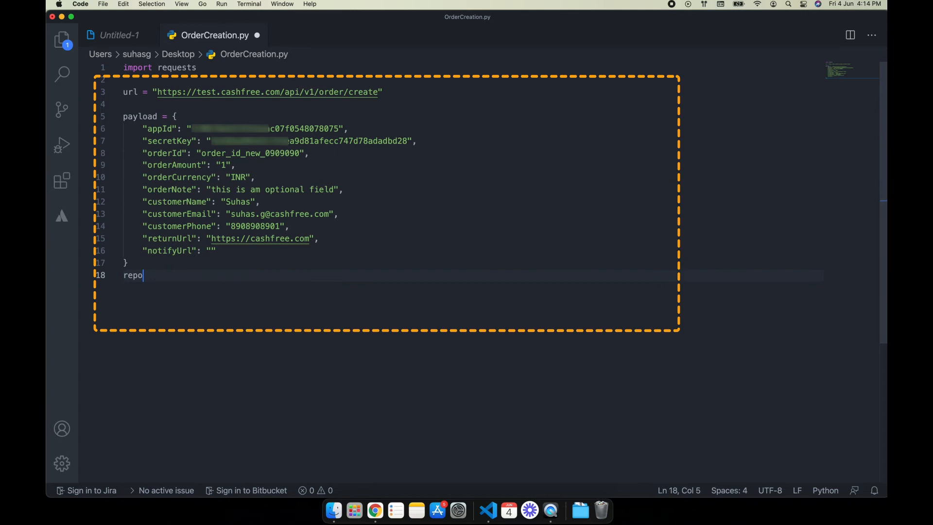
Complete the requests.post call, run python3 OrderCreation.py and follow the returned paymentLink
key(backspace)
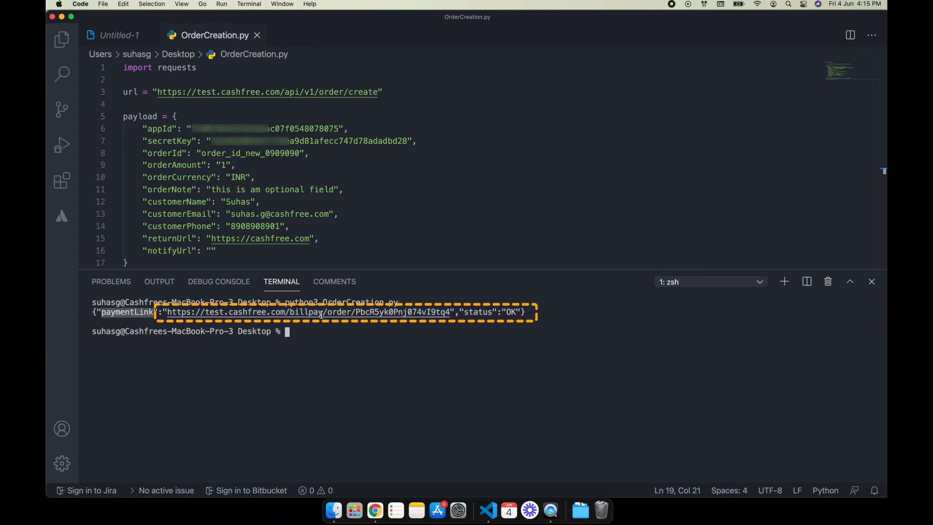
click(309, 312)
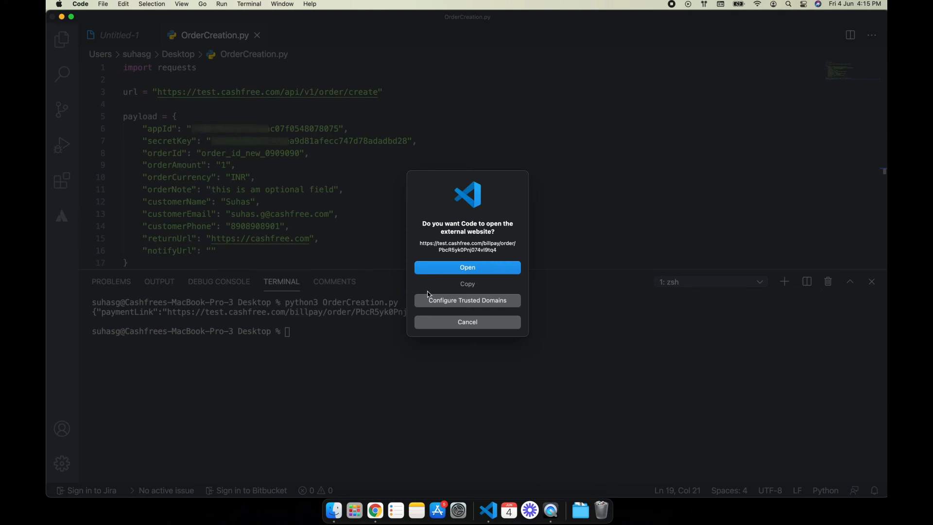
Pay the order with Test Wallet, mark it Success in the PG Simulator and view the return URL
click(467, 268)
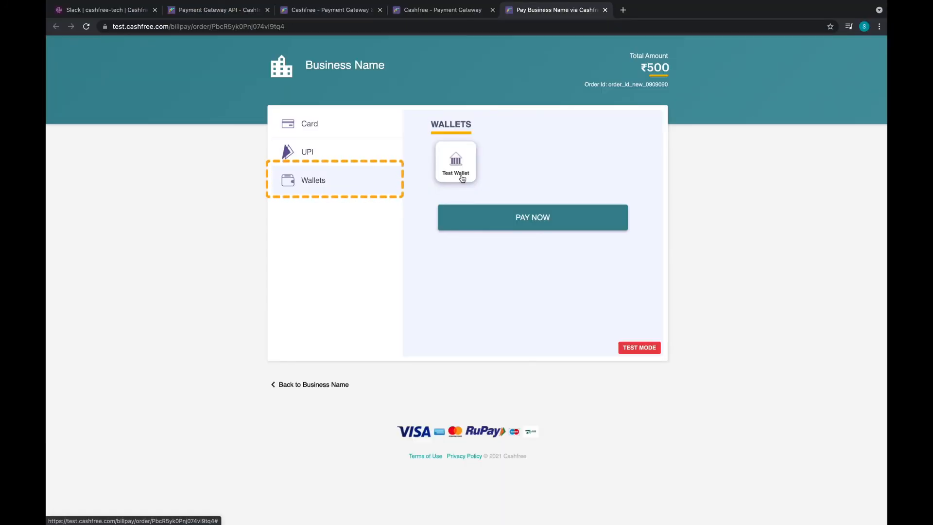
click(455, 163)
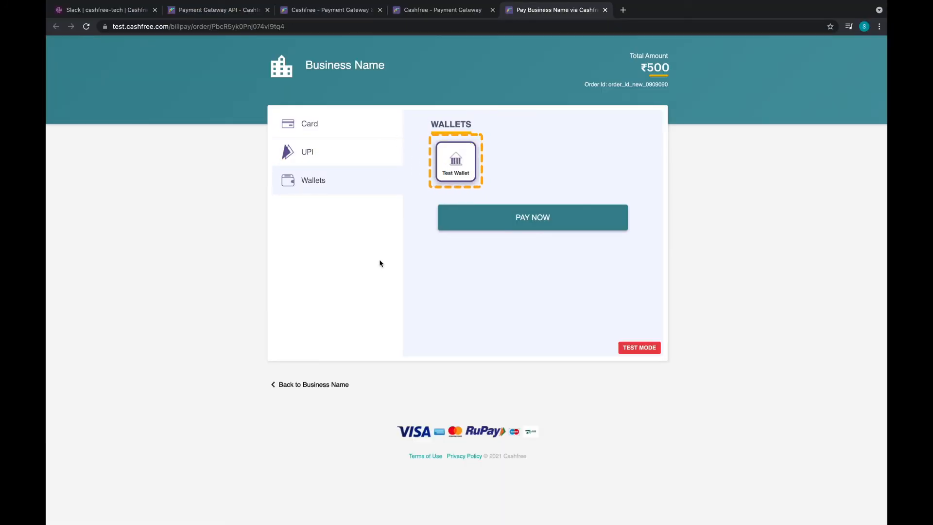
click(531, 217)
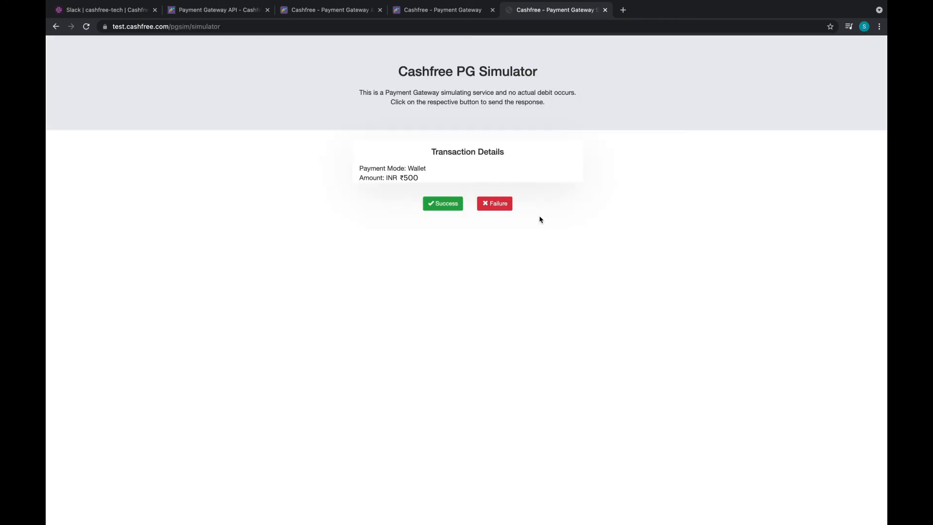
click(443, 203)
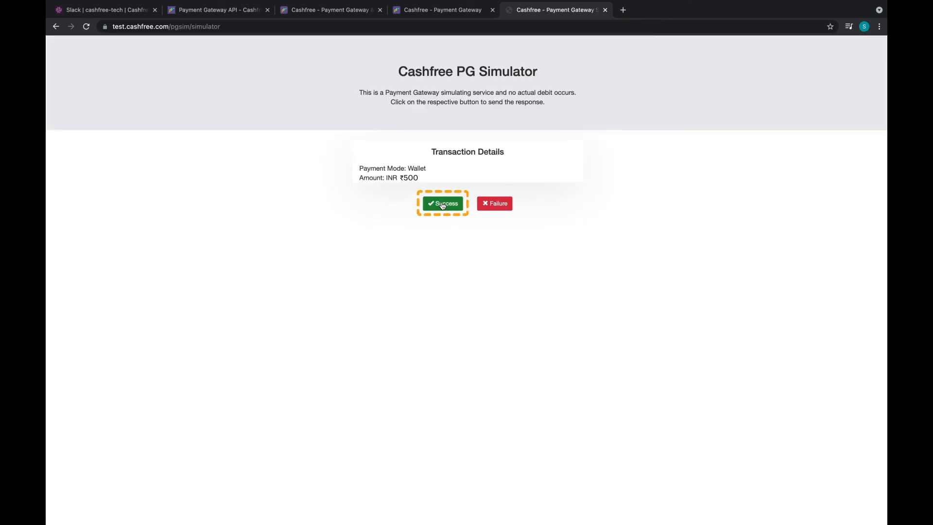
click(442, 203)
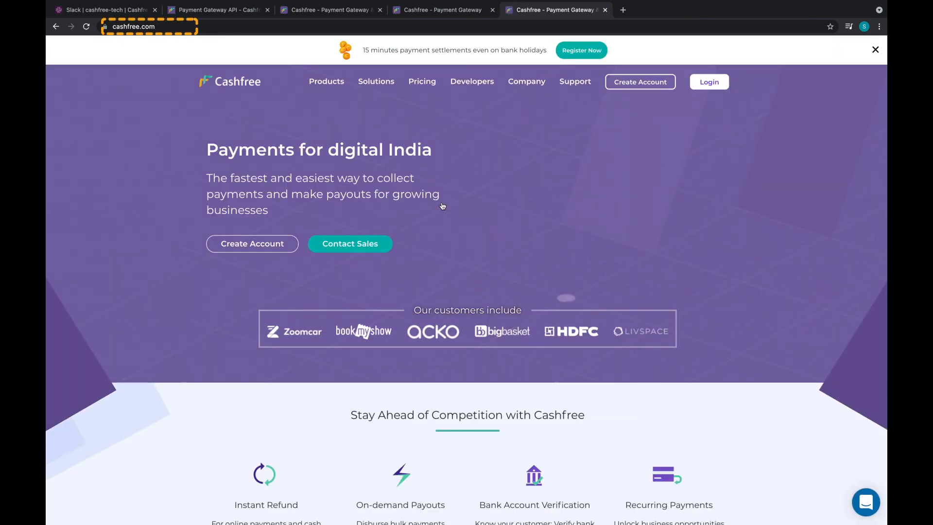
click(148, 26)
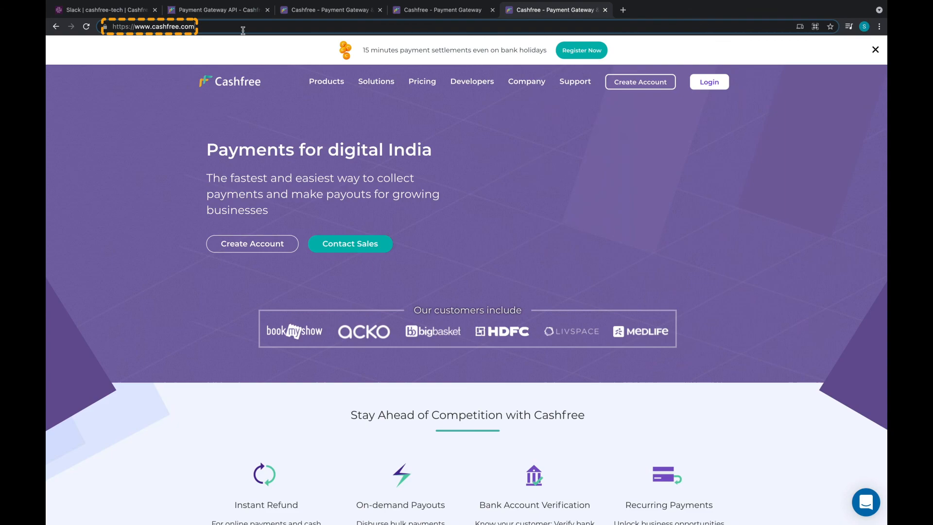